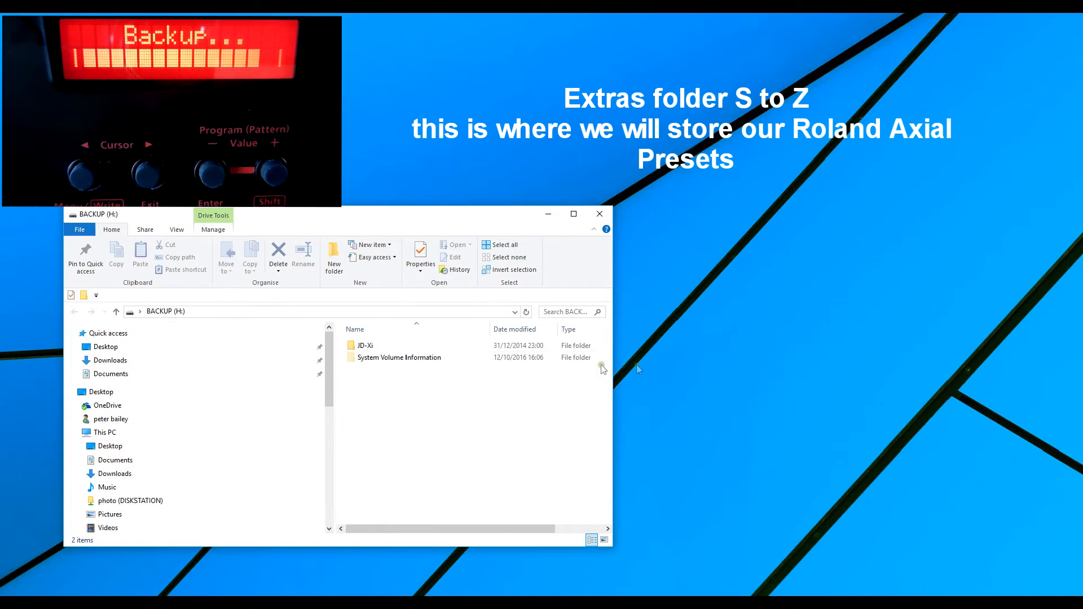
Browse into JD-Xi, look inside EXTRA (S–Z), then return to JD-Xi to reach the BACKUP folder.
double_click(365, 345)
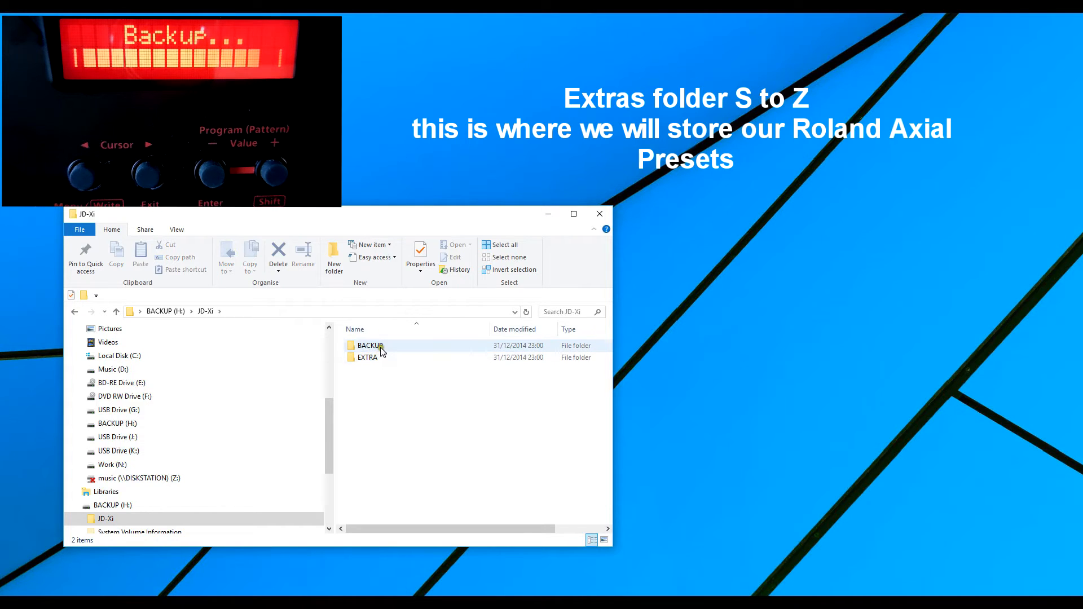
click(368, 357)
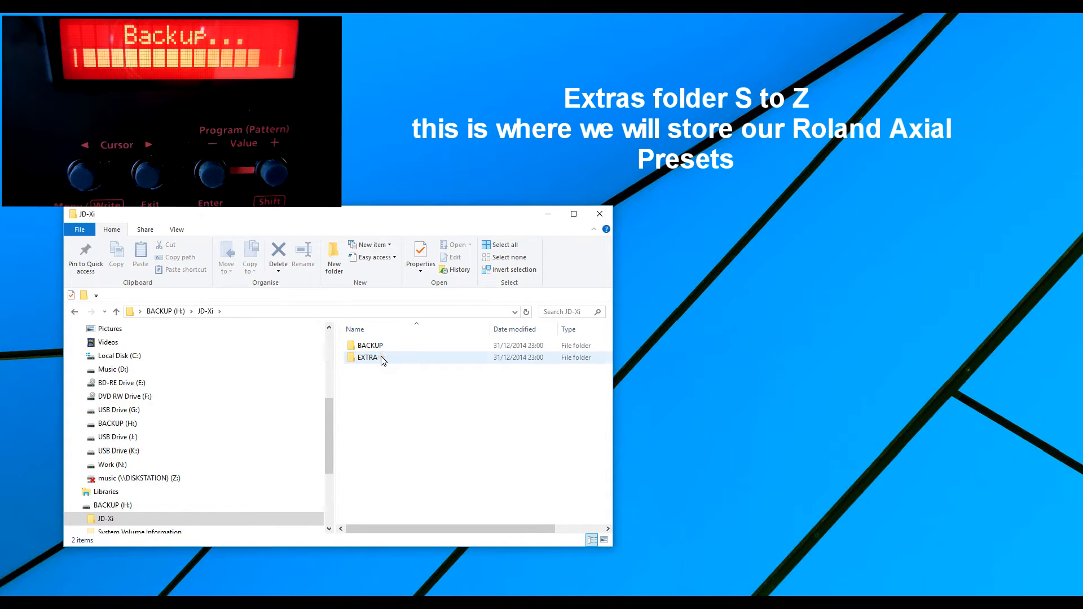
double_click(367, 357)
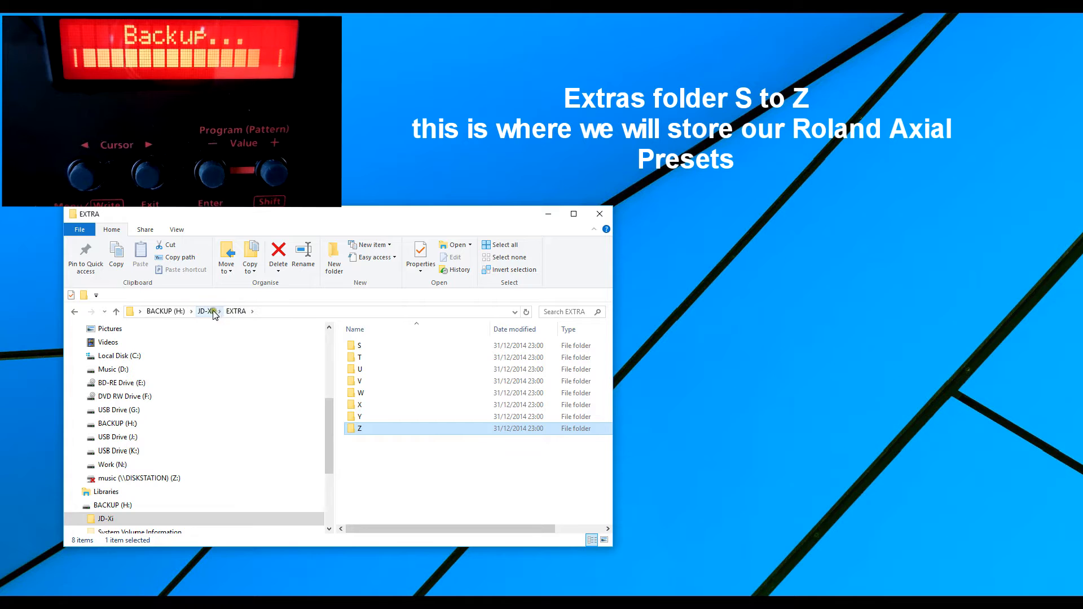
click(206, 311)
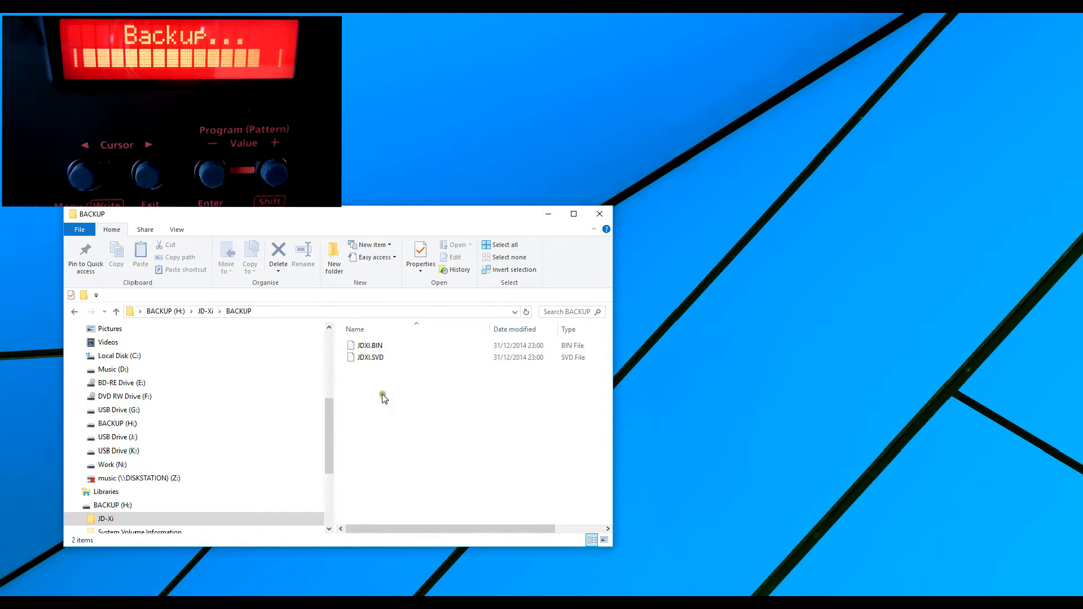
Copy JDXI.BIN and JDXI.SVD onto the desktop, then go back to the BACKUP (H:) root.
drag(369, 345, 707, 268)
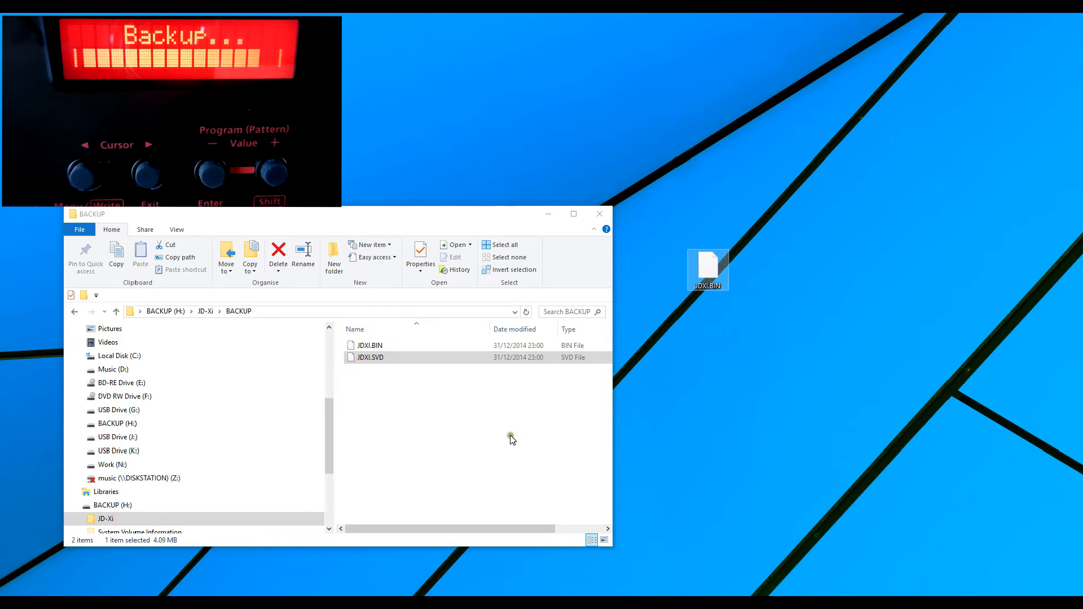
drag(370, 357, 793, 270)
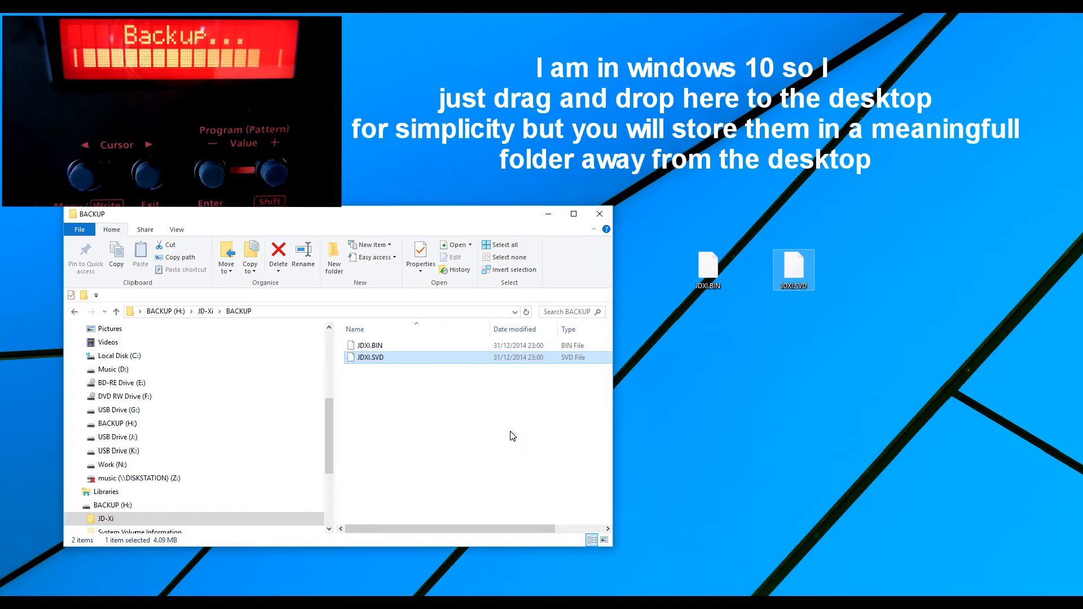
mouse_move(955, 300)
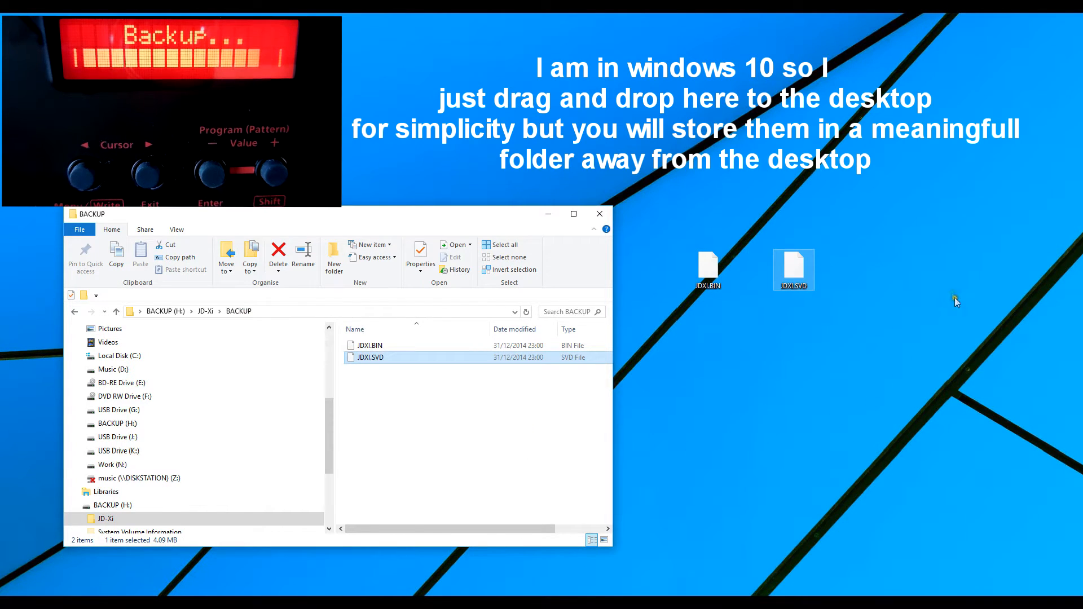
click(165, 311)
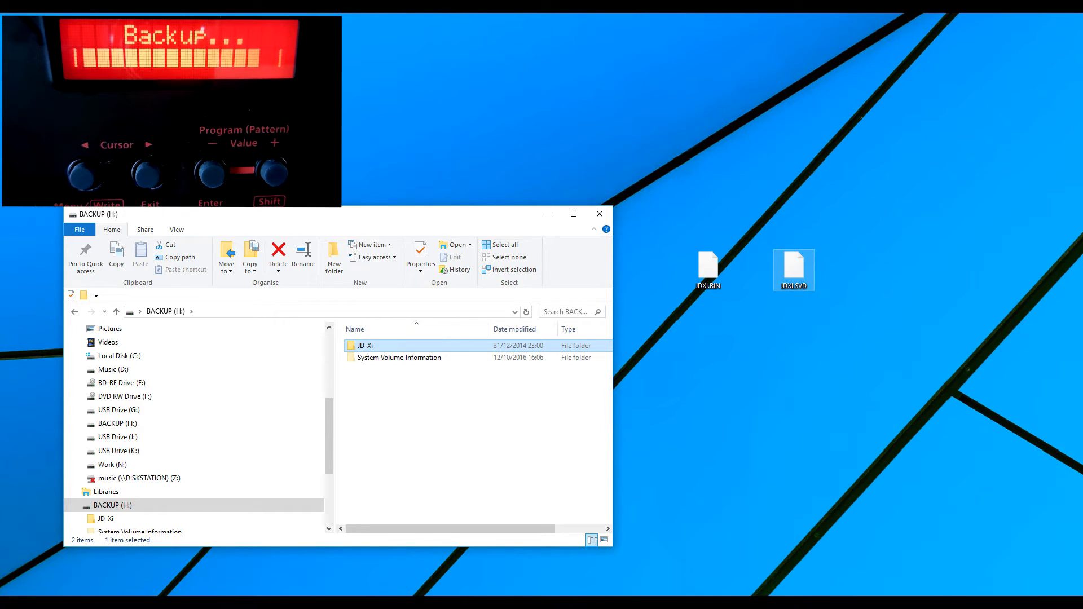
click(600, 214)
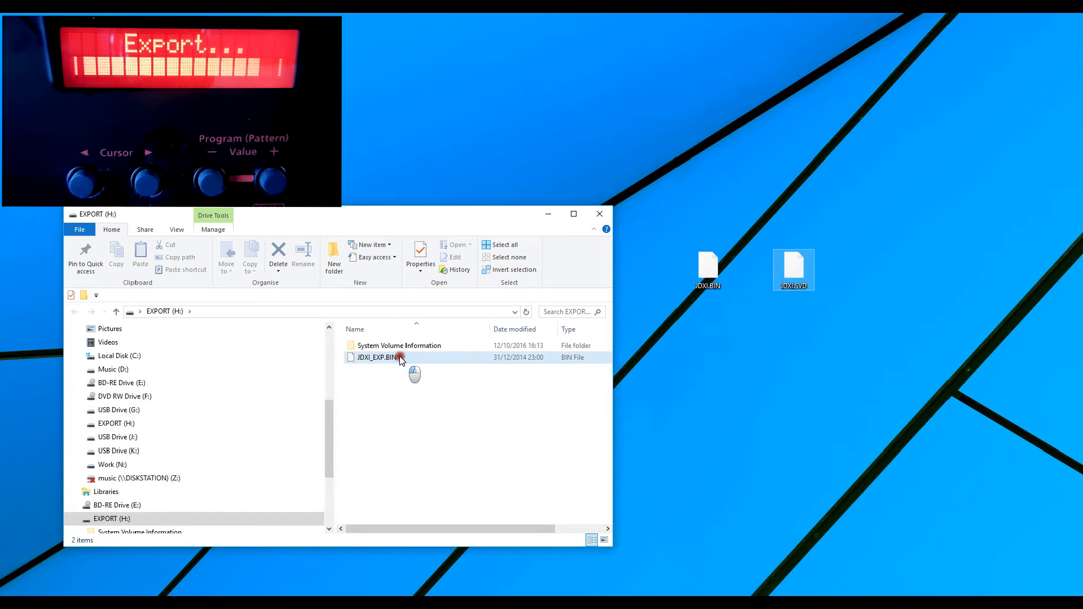
Select JDXI_EXP.BIN (162 KB) on the EXPORT drive.
click(399, 358)
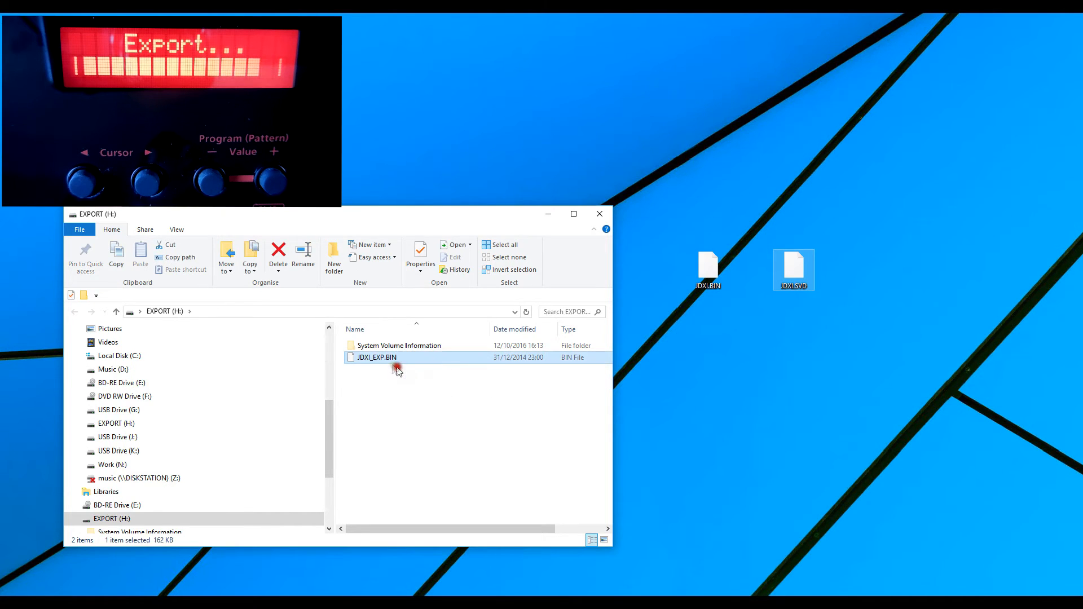
Copy JDXI_EXP.BIN onto the desktop and line it up under JDXI.BIN and JDXI.SVD.
drag(377, 358, 739, 365)
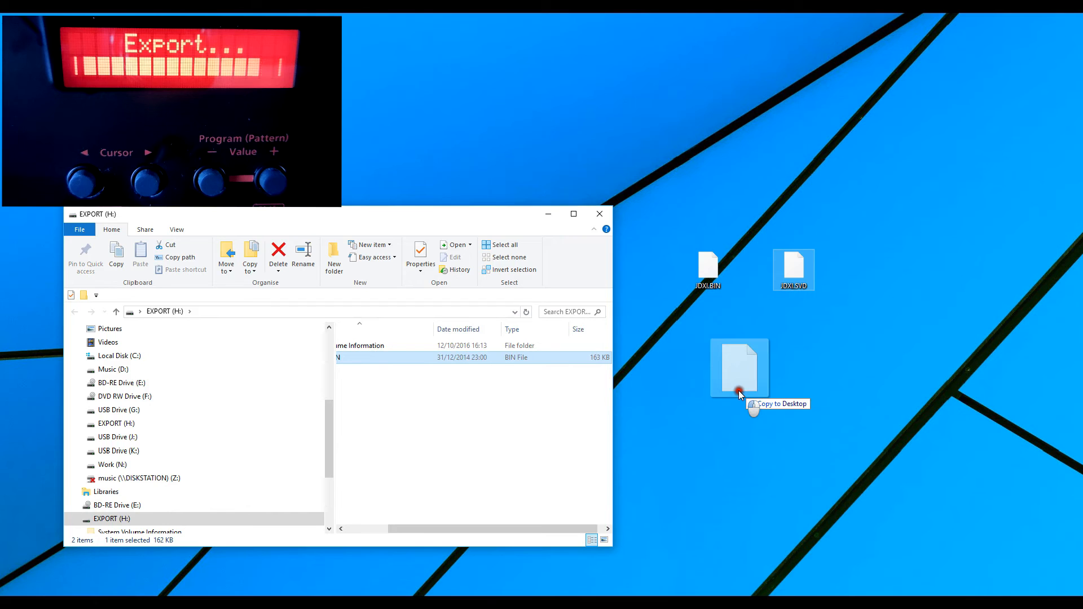
drag(737, 367, 750, 328)
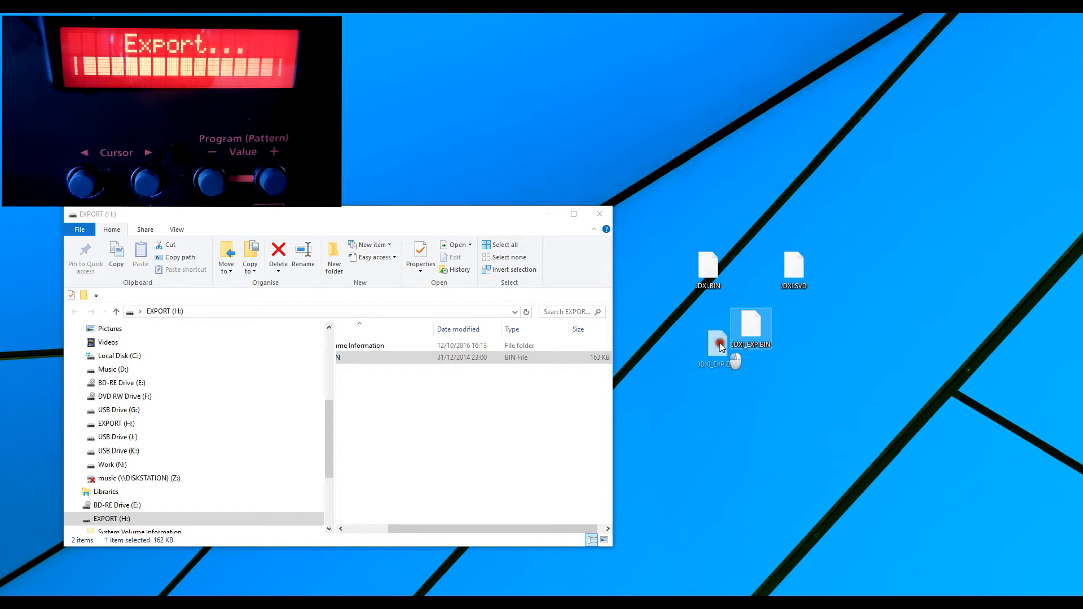
drag(751, 329, 707, 330)
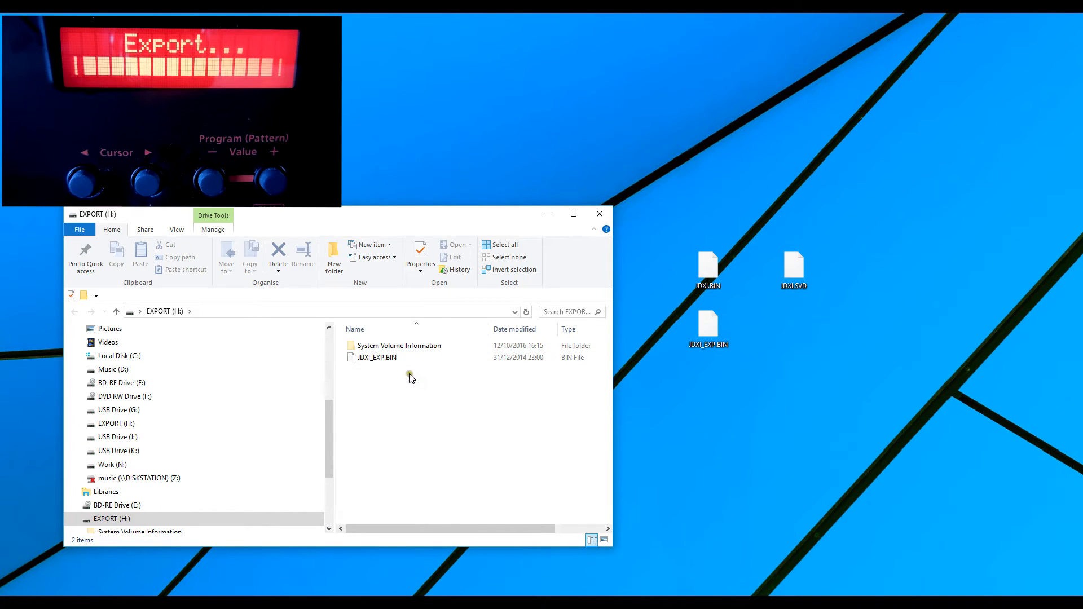
Drag JDXI_EXP.BIN to the desktop again and dismiss the Replace or Skip dialog, keeping the existing file.
click(377, 356)
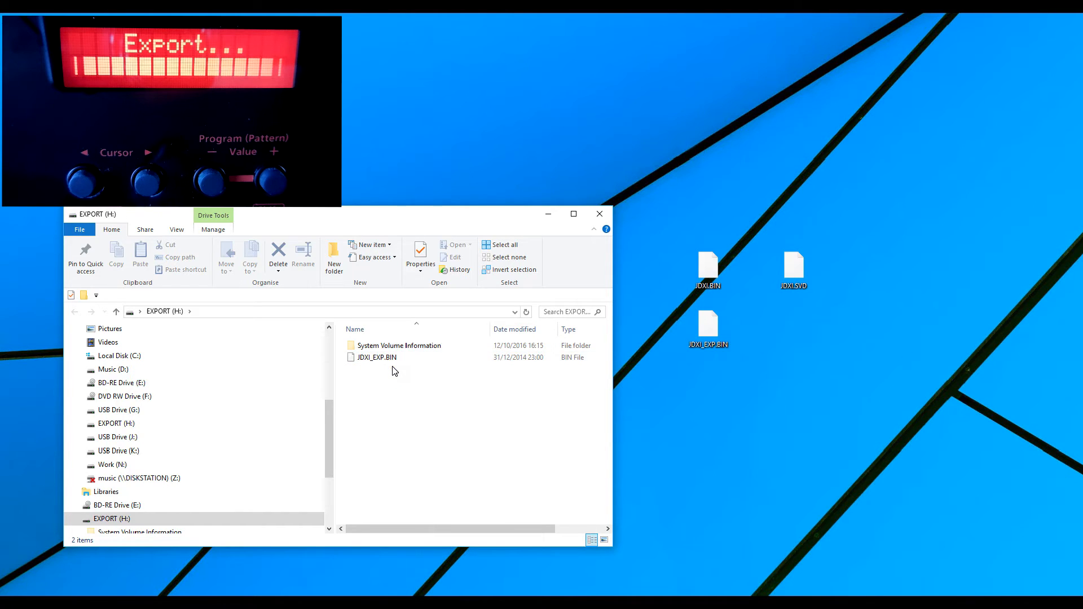
mouse_move(682, 359)
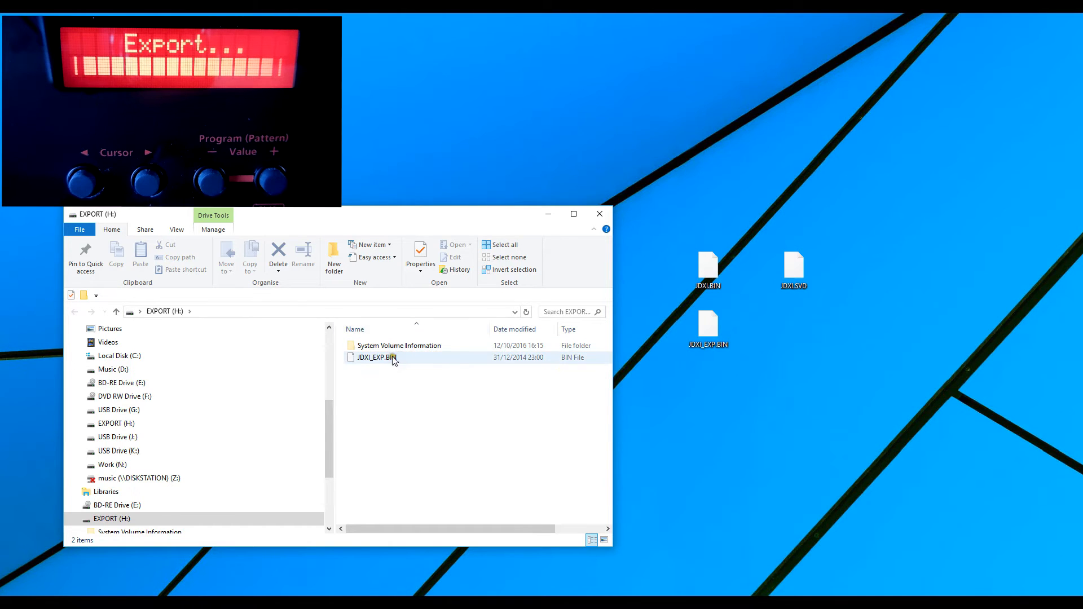
drag(375, 358, 680, 442)
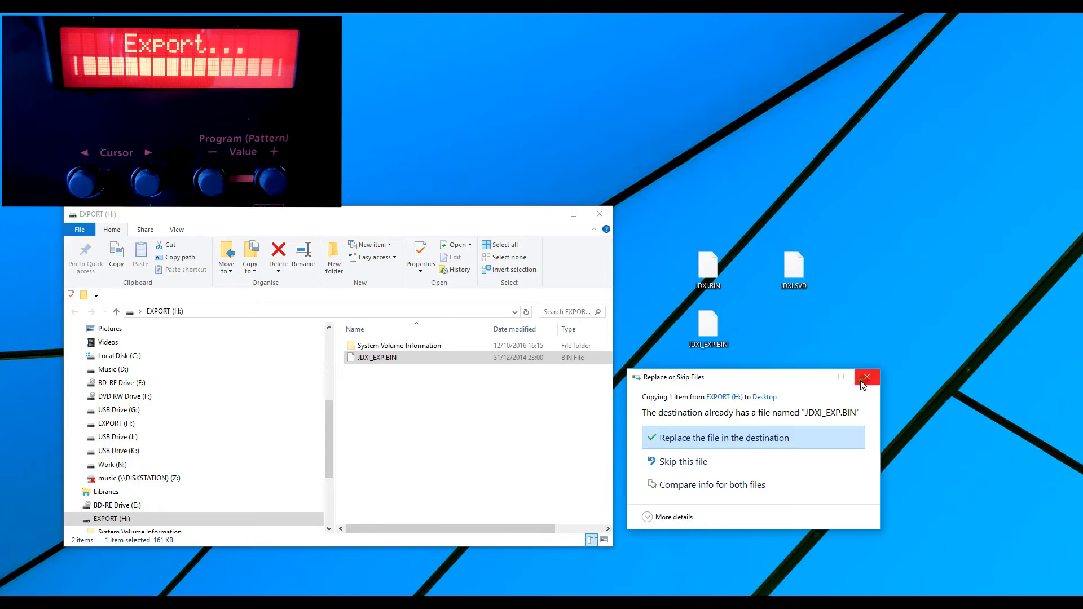
click(867, 377)
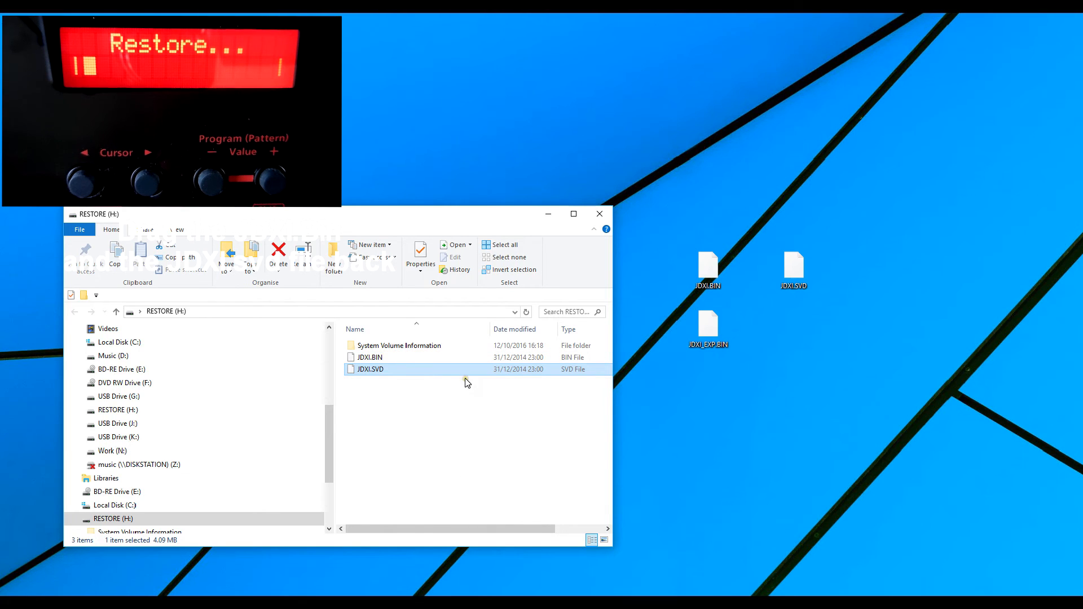
mouse_move(399, 380)
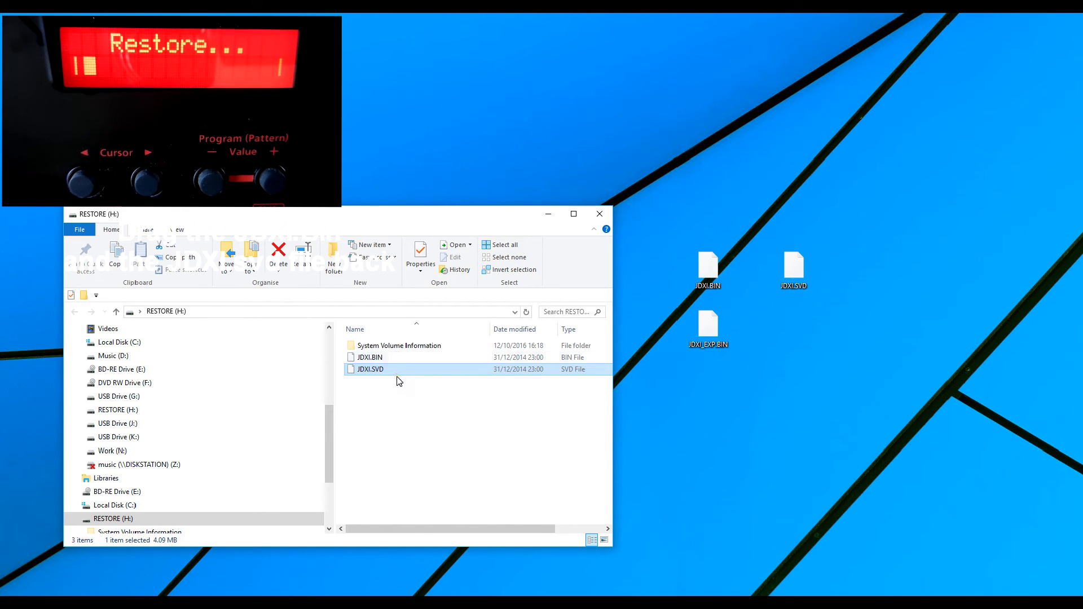
mouse_move(393, 378)
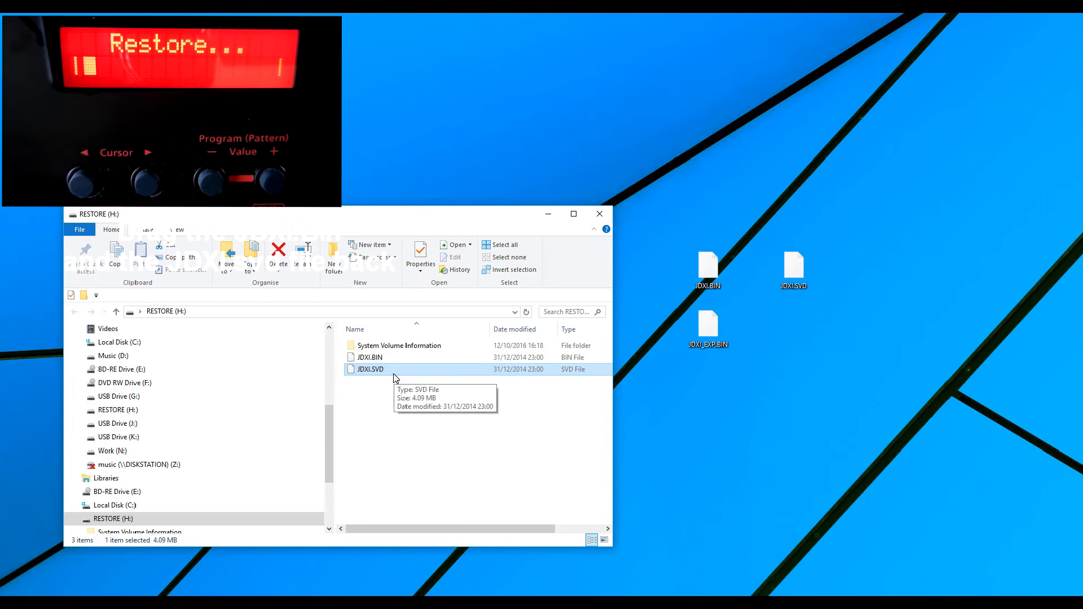
mouse_move(395, 403)
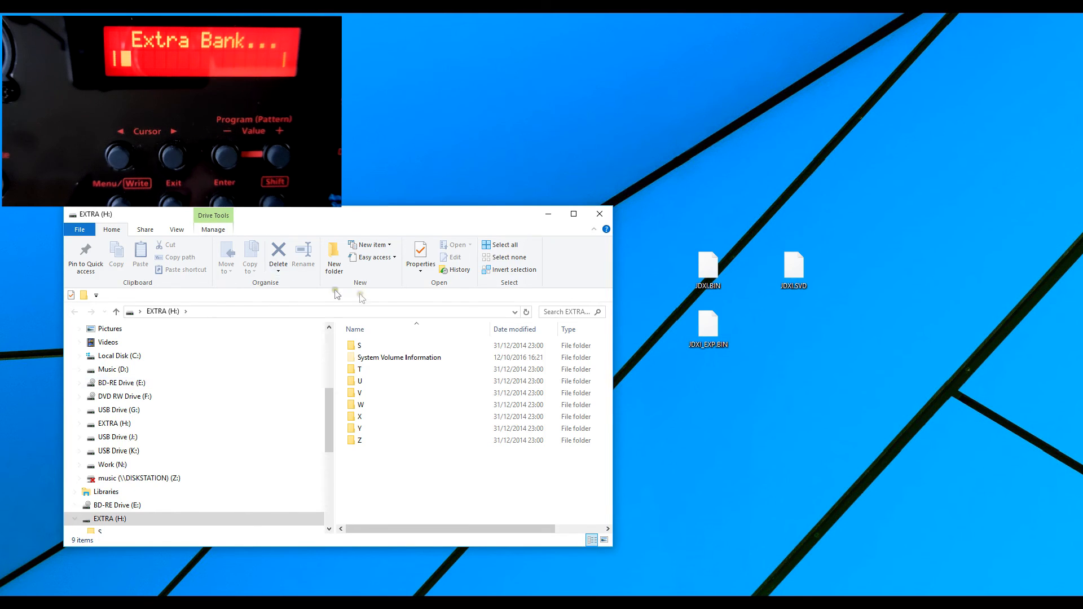
double_click(359, 368)
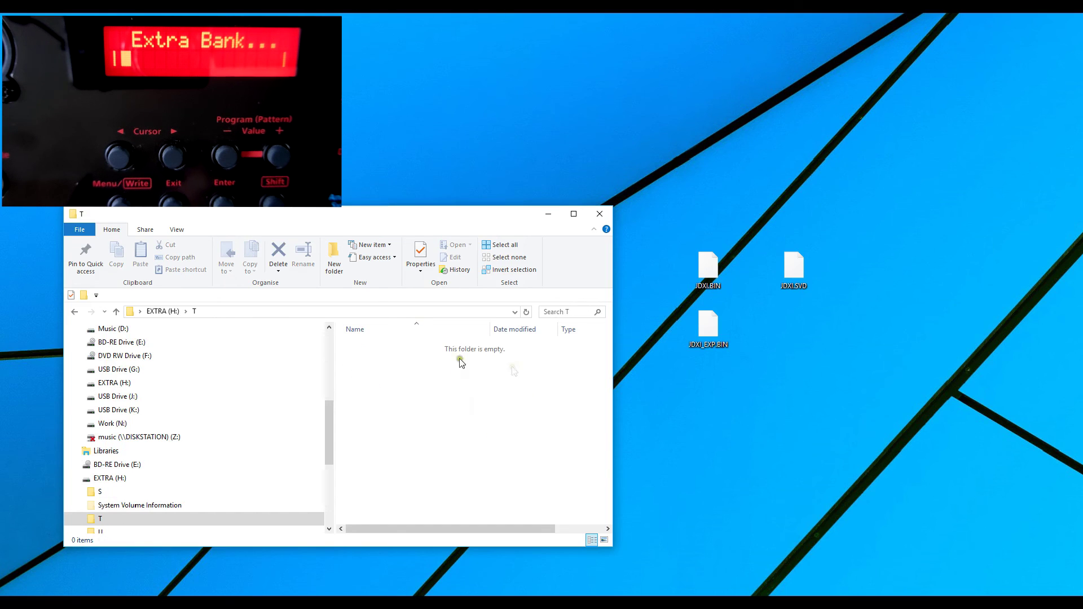
mouse_move(407, 467)
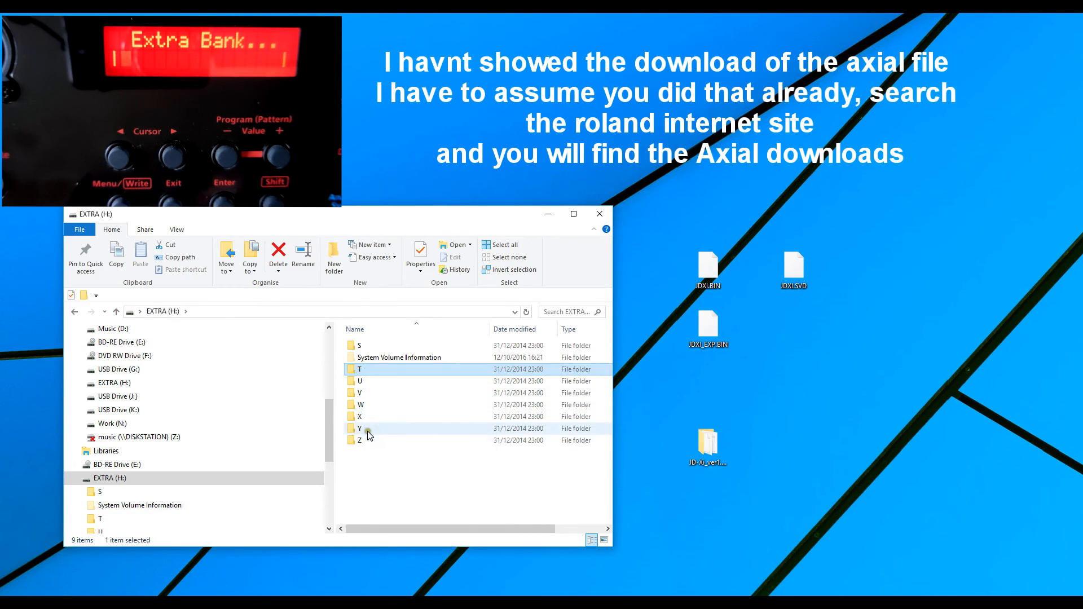
Show empty folder Z on EXTRA and the JD-Xi_ver1.5_e download folder in side-by-side windows.
double_click(359, 440)
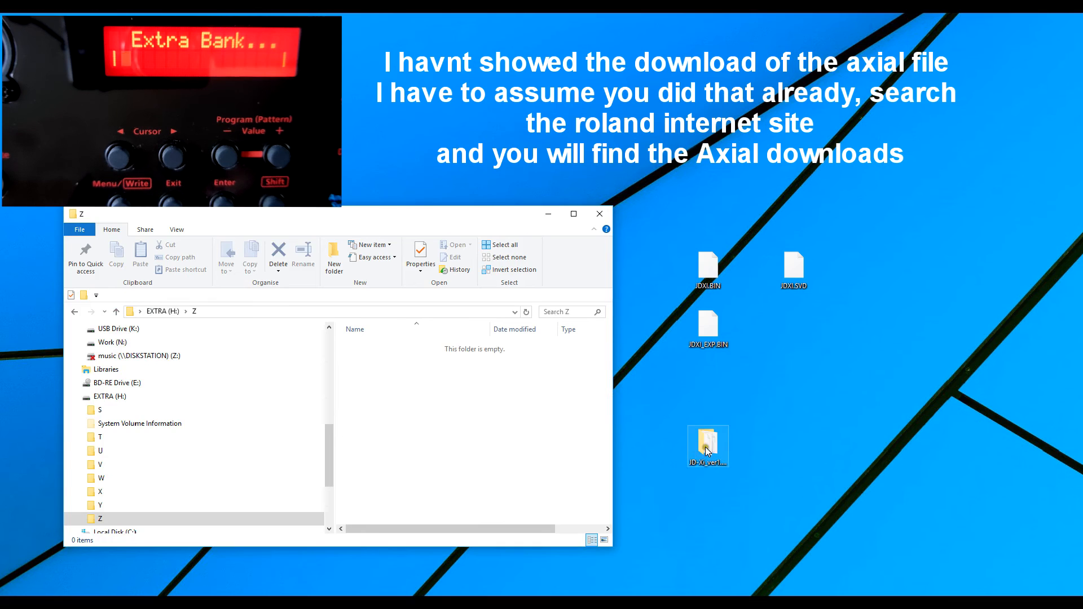
double_click(709, 442)
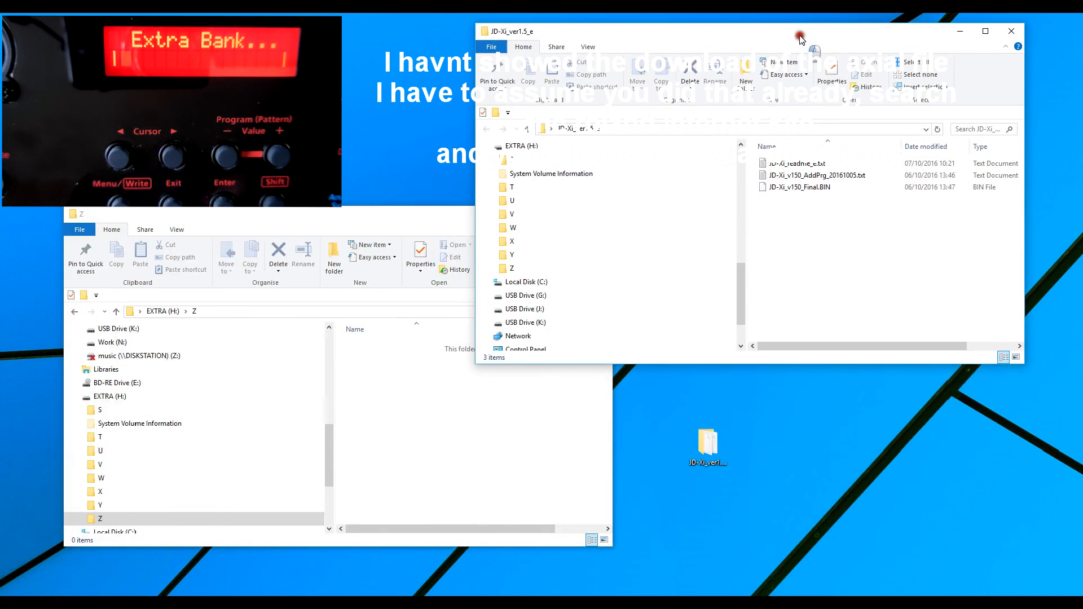
mouse_move(365, 203)
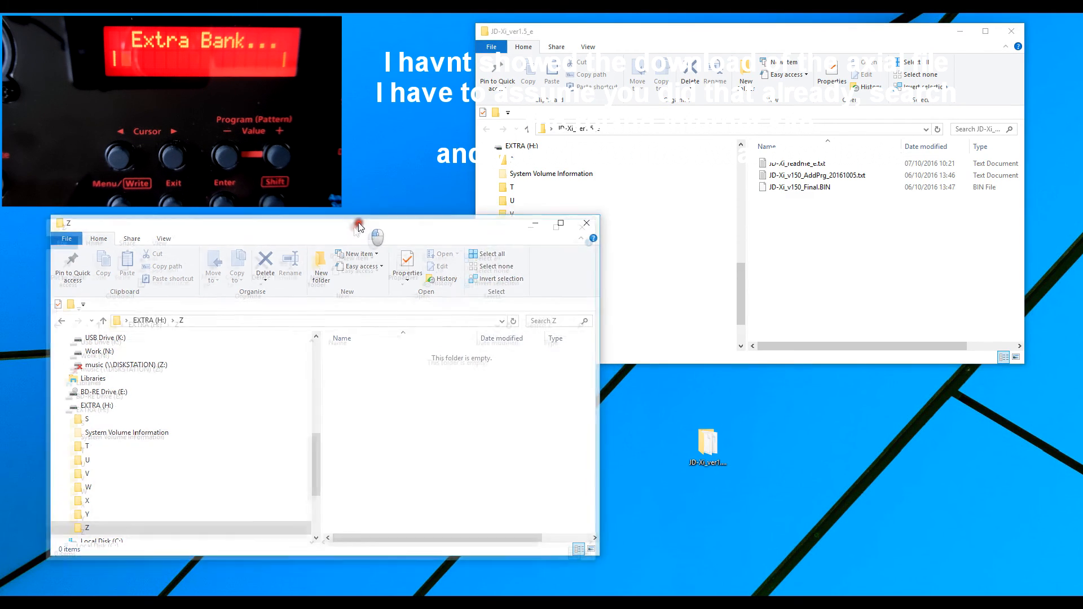
click(799, 187)
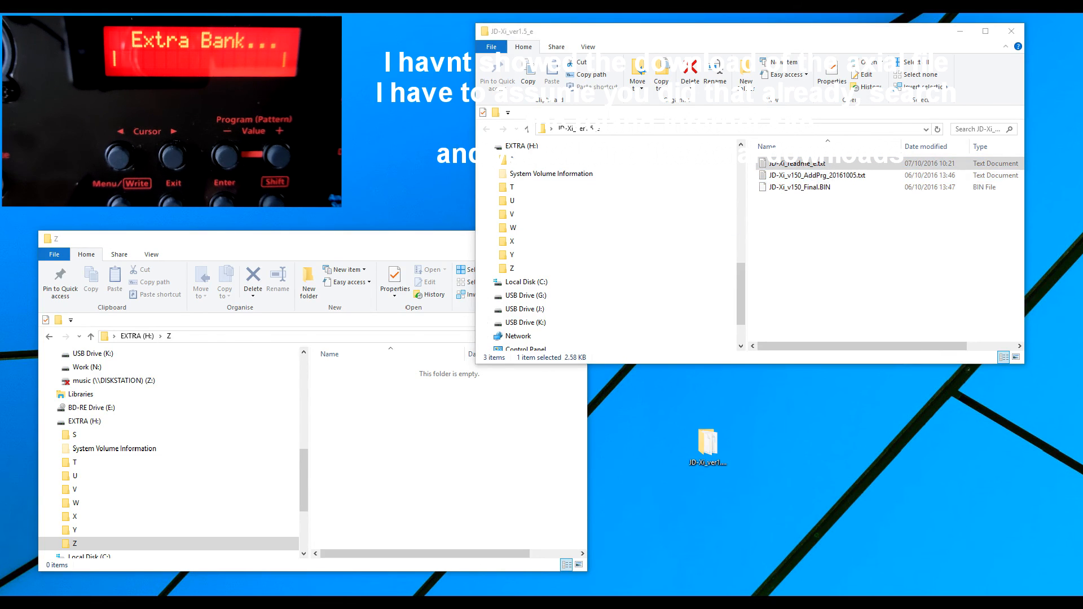
Select JD-Xi_v150_Final.BIN in the download folder after checking the AddPrg text file.
click(831, 175)
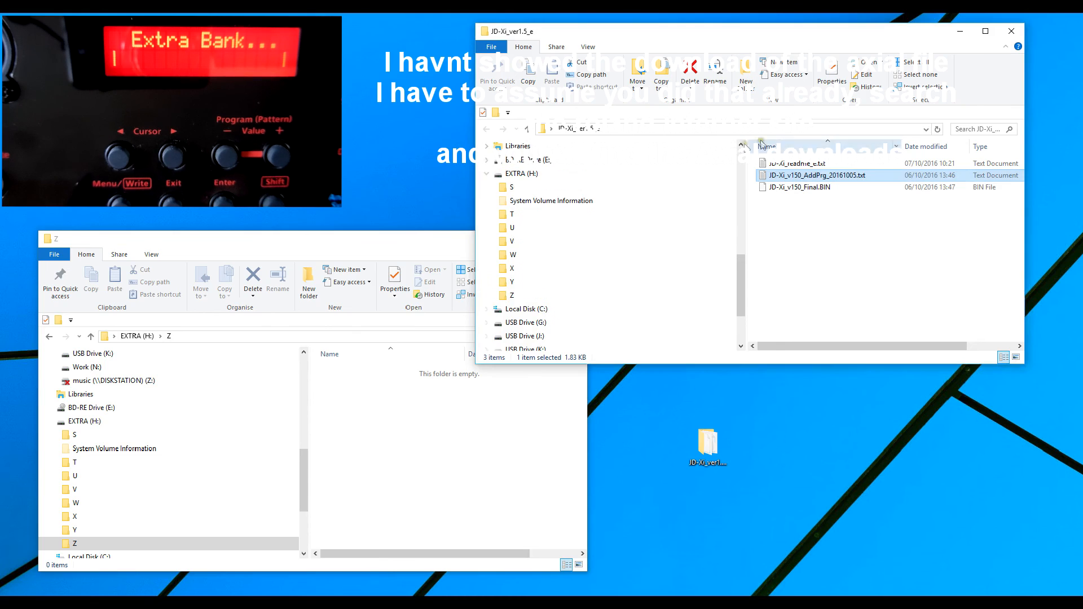
click(804, 187)
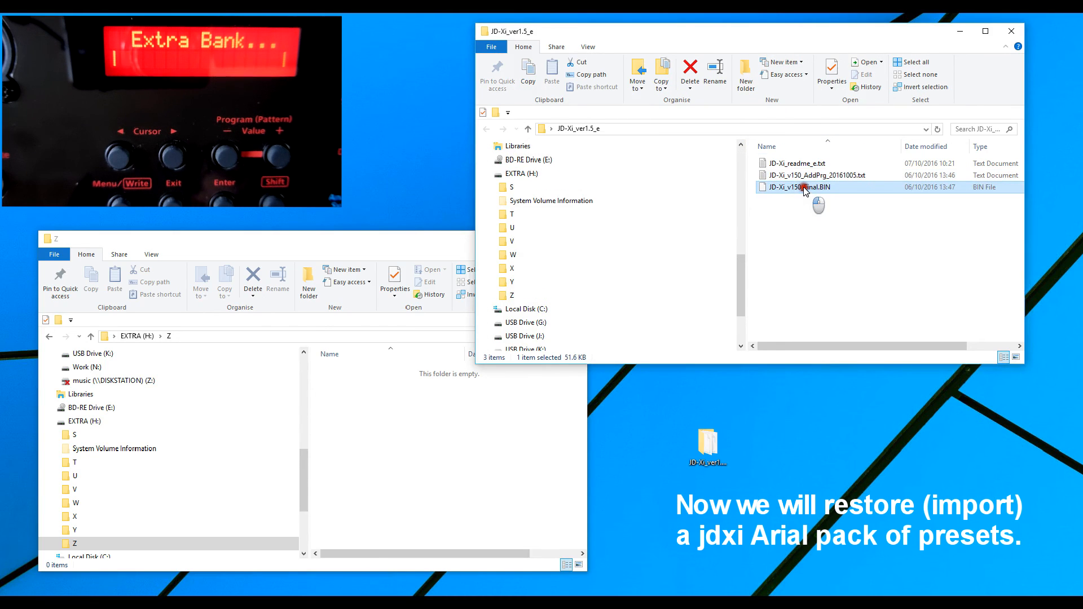